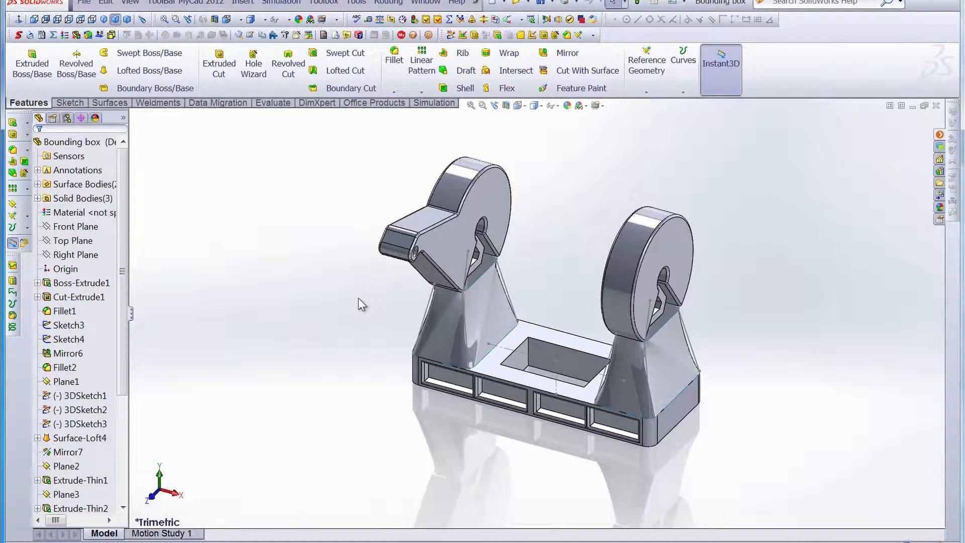
# Step: Add the Weldment feature so the three solid bodies form Cut list(3)
pyautogui.click(228, 155)
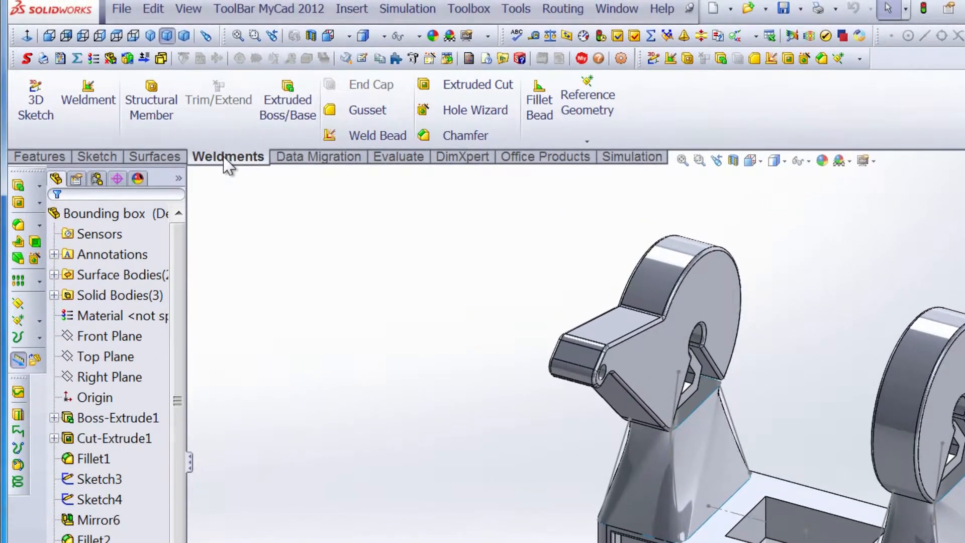
pyautogui.moveTo(151, 101)
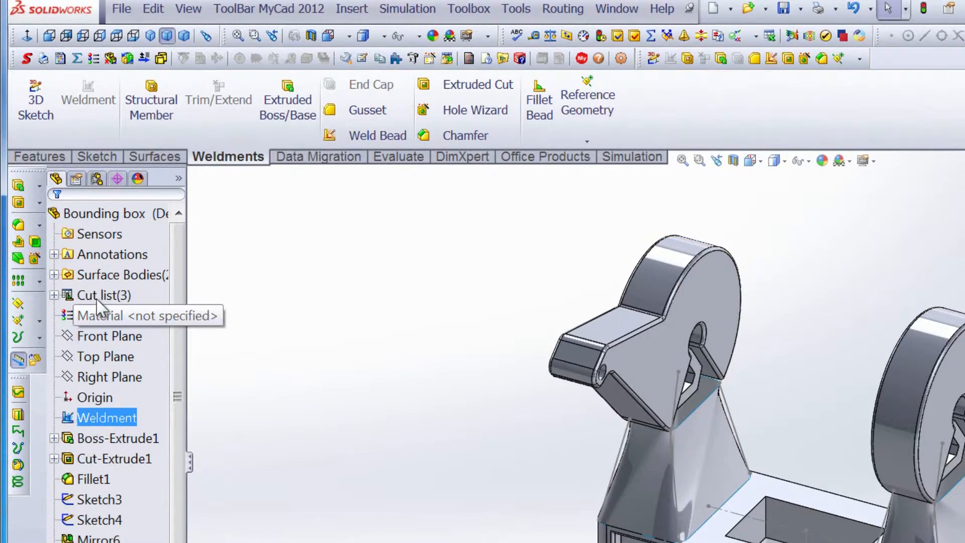
# Step: Expand Cut list(3) and its item folders to show each body, selecting Cut-List-Item1
pyautogui.rightClick(102, 295)
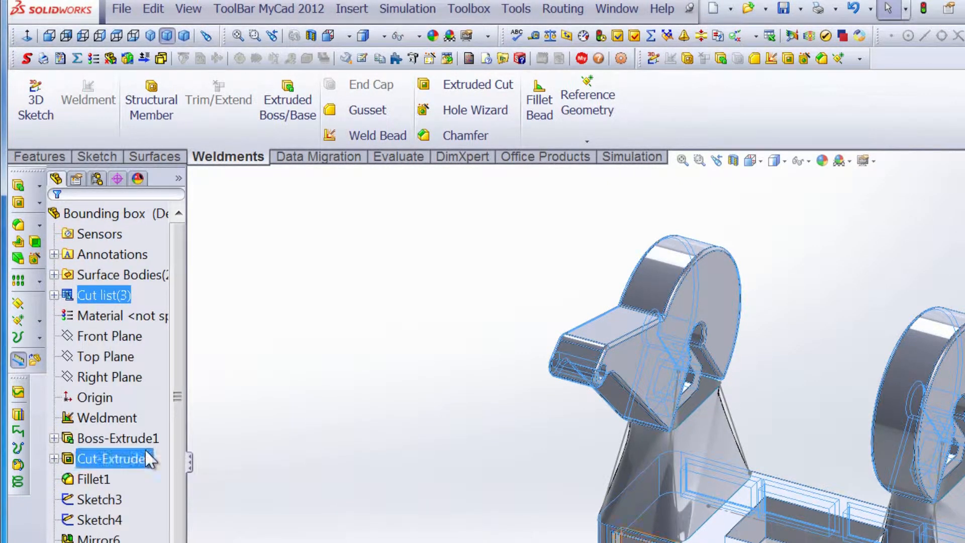
pyautogui.click(55, 296)
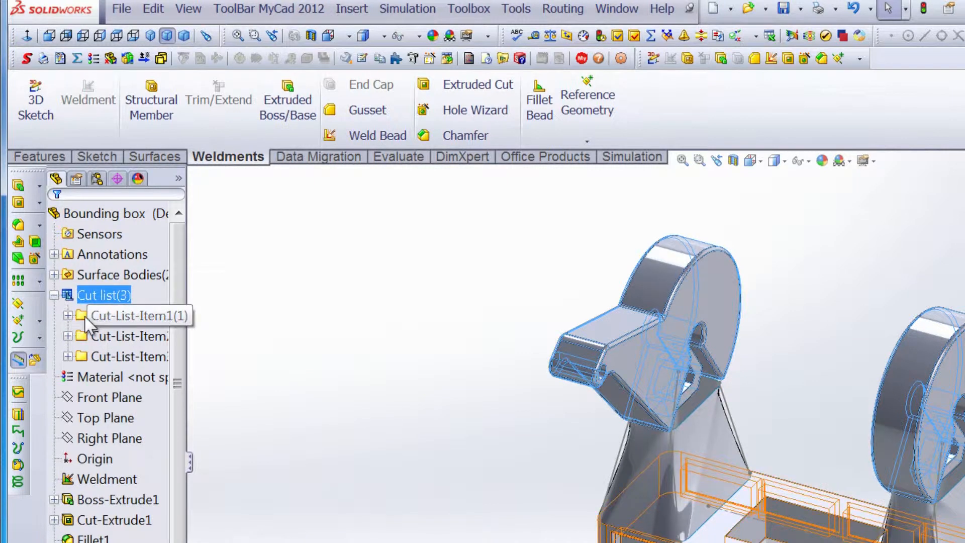
pyautogui.click(70, 314)
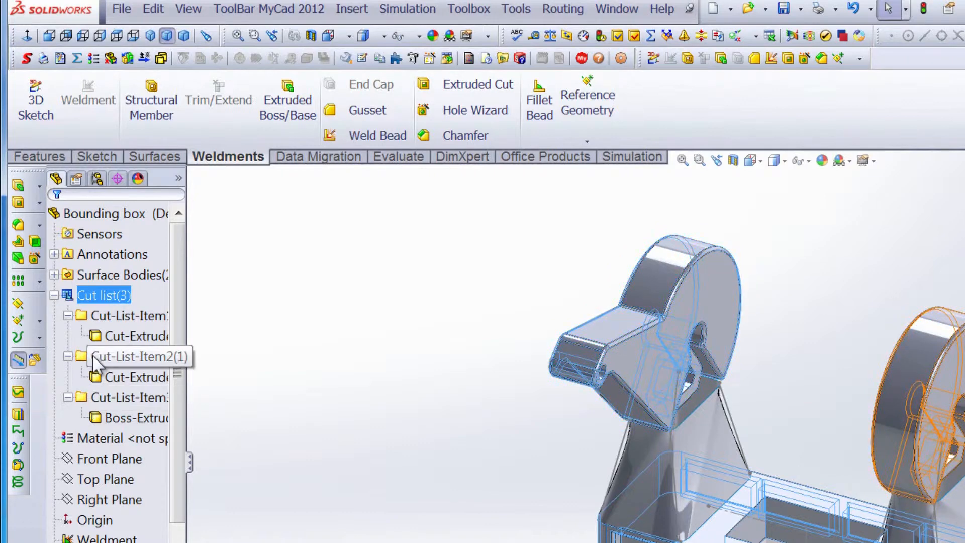
pyautogui.click(129, 315)
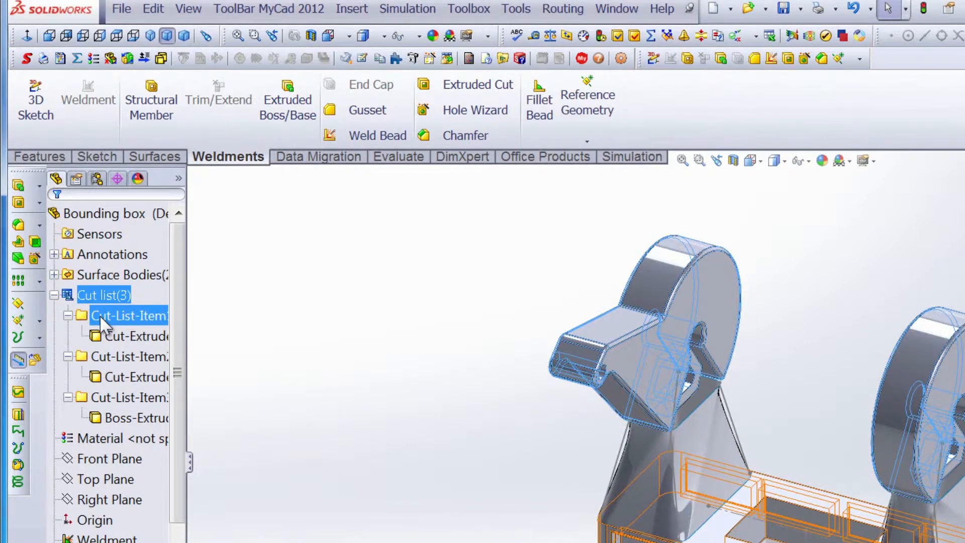
# Step: Create a bounding box for Cut-List-Item1, the bracket's base body
pyautogui.rightClick(129, 314)
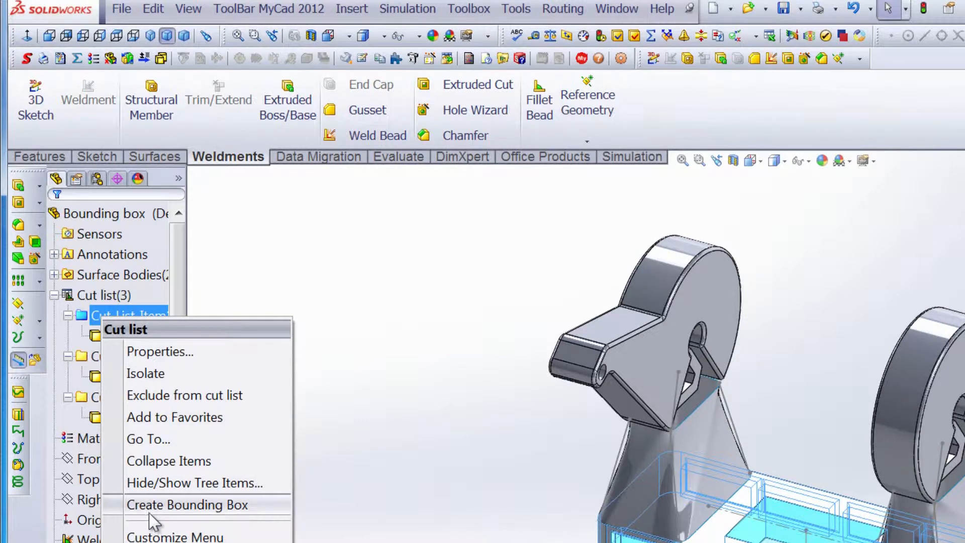
pyautogui.click(187, 504)
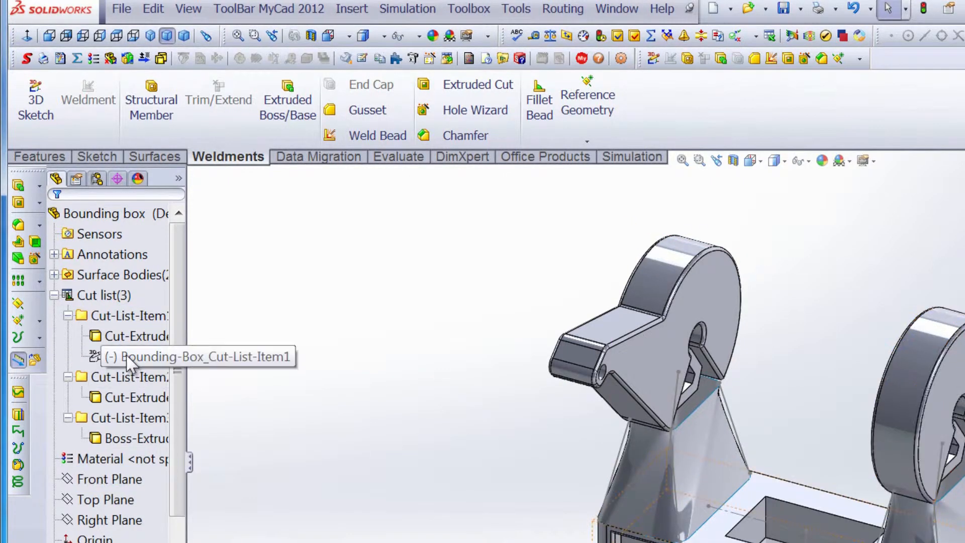
pyautogui.rightClick(128, 357)
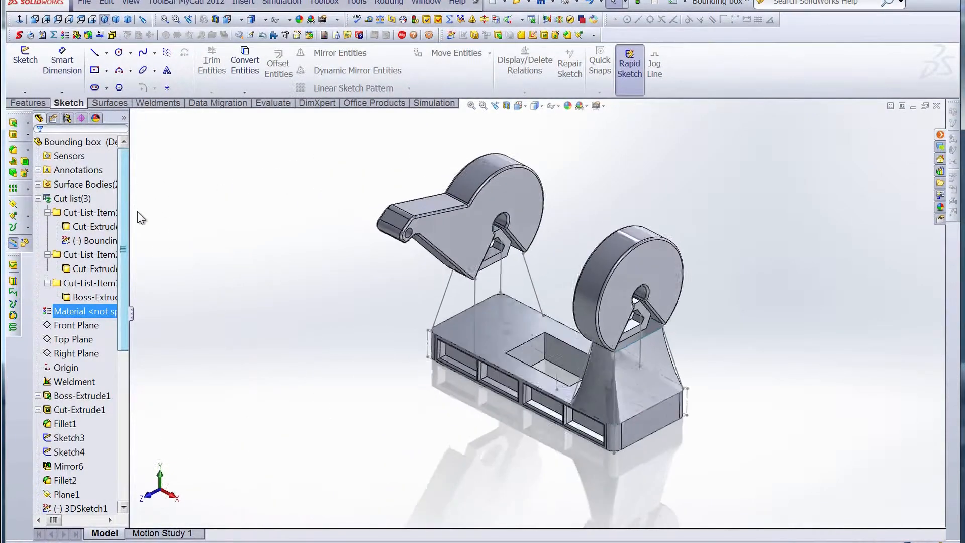
# Step: Create a bounding box for Cut-List-Item3, the slanted ear-shaped body
pyautogui.click(95, 284)
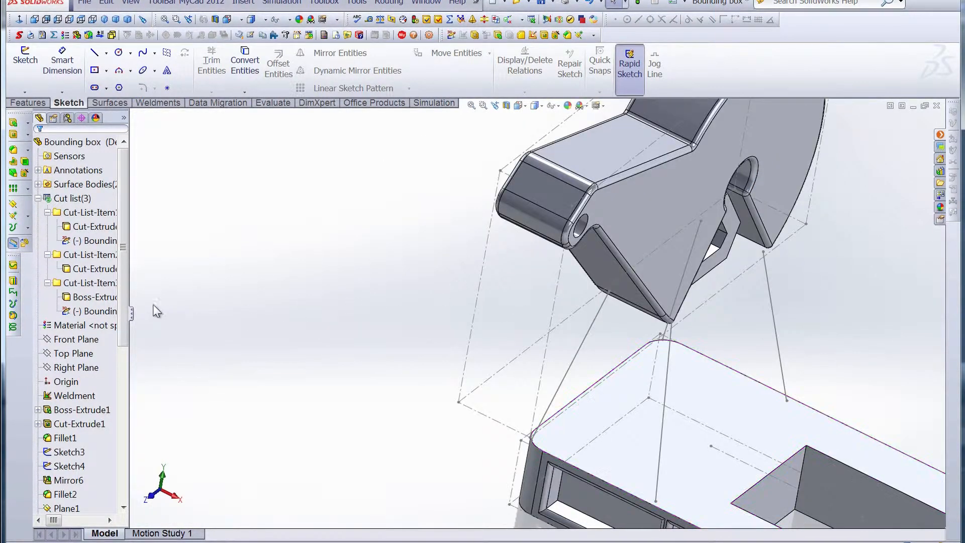
# Step: Edit Cut-List-Item3's bounding box to use the slanted planar face as its orientation reference
pyautogui.rightClick(89, 282)
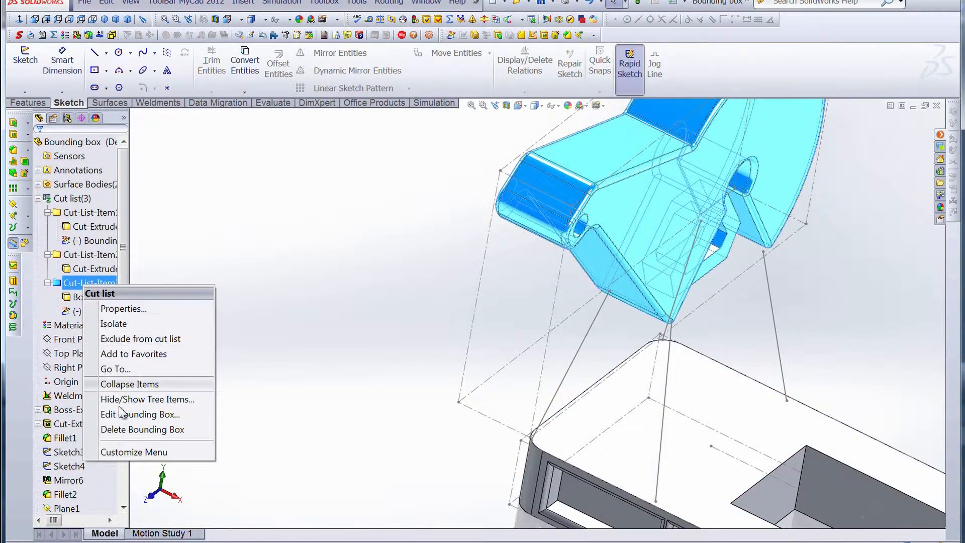
pyautogui.click(141, 414)
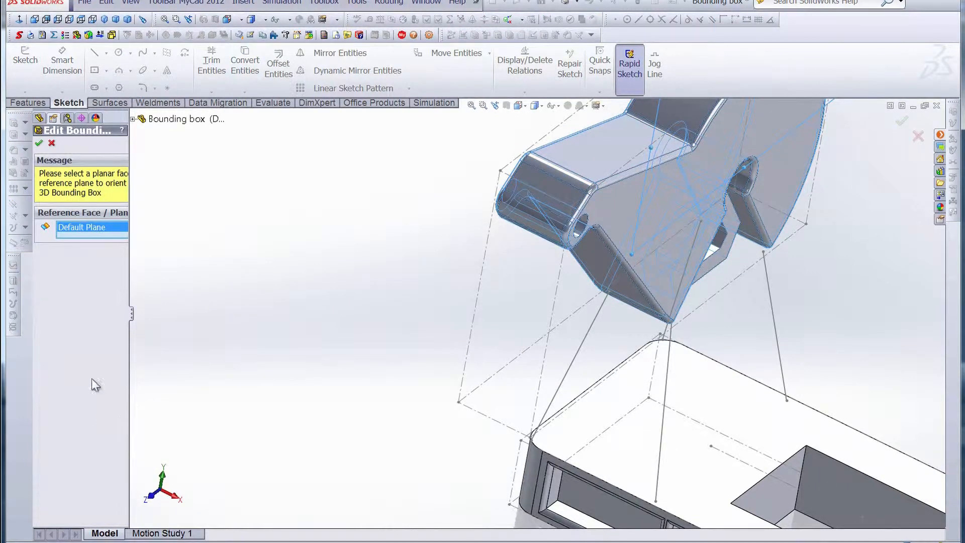
pyautogui.click(606, 274)
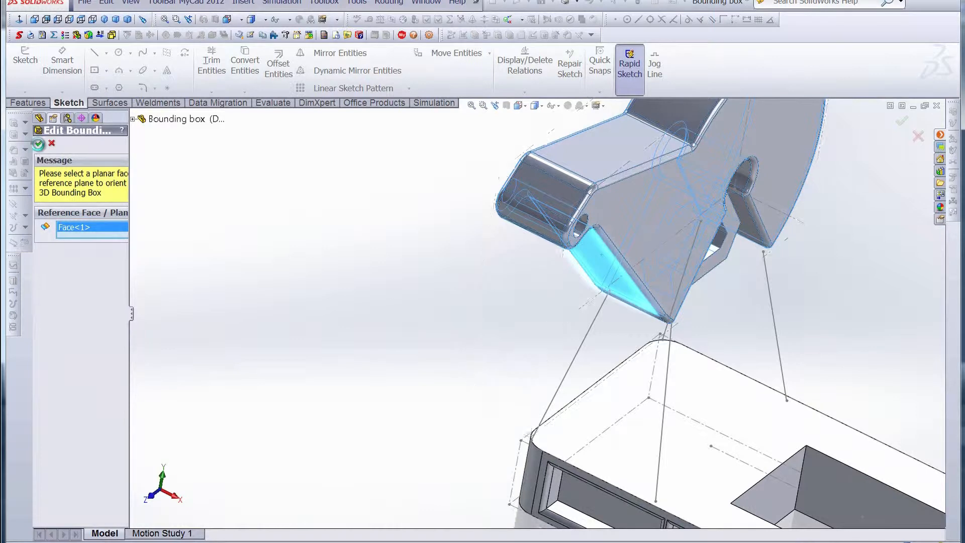
pyautogui.click(38, 143)
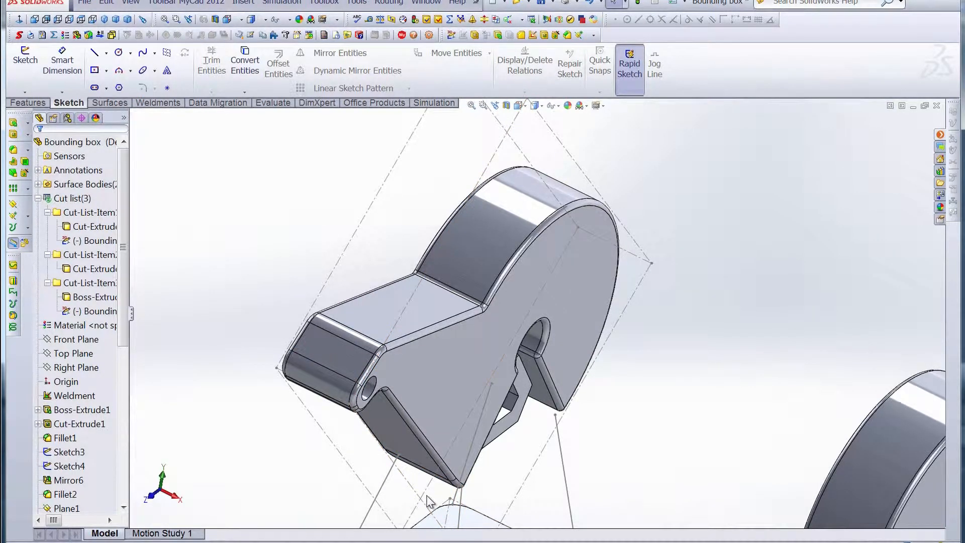
pyautogui.rightClick(90, 282)
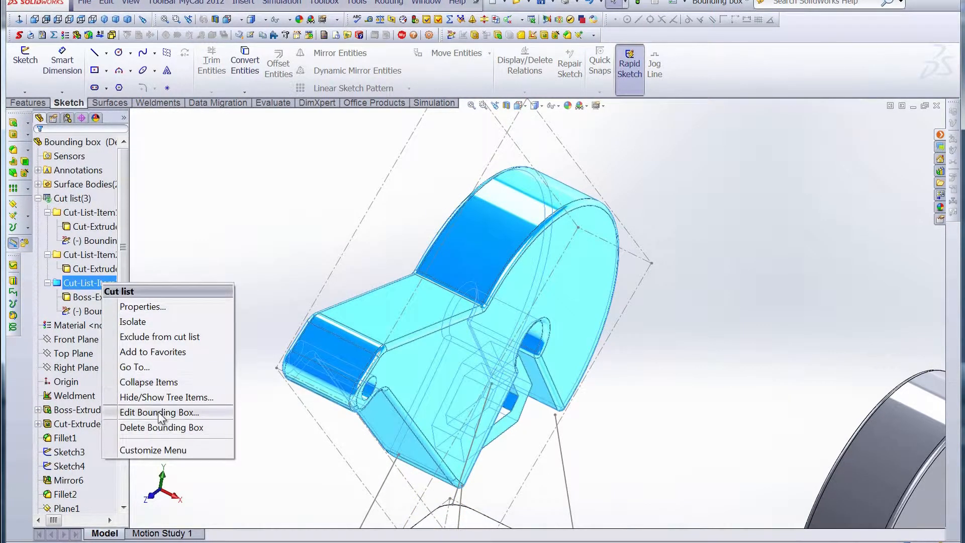
pyautogui.click(160, 412)
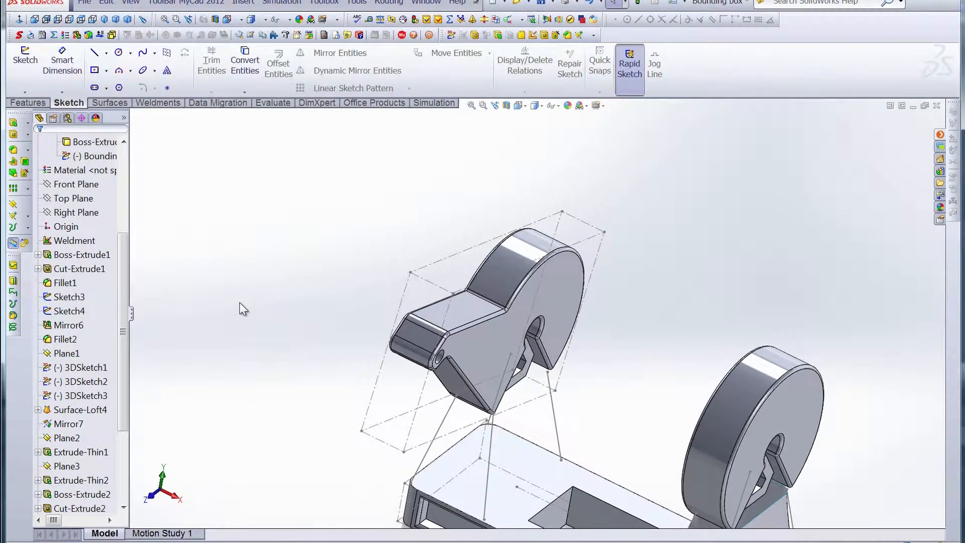
# Step: Set the ear body's bounding box sketch colour to red
pyautogui.rightClick(98, 156)
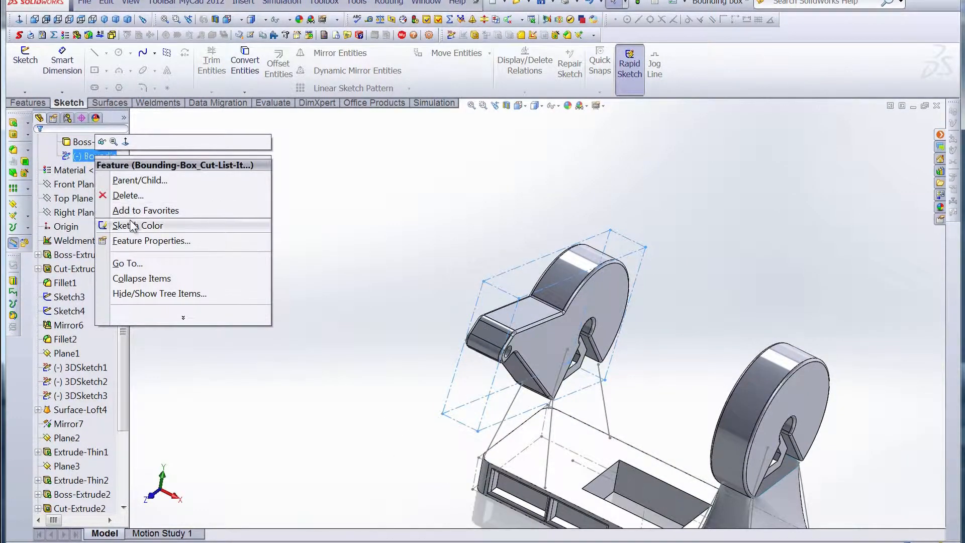
pyautogui.click(137, 225)
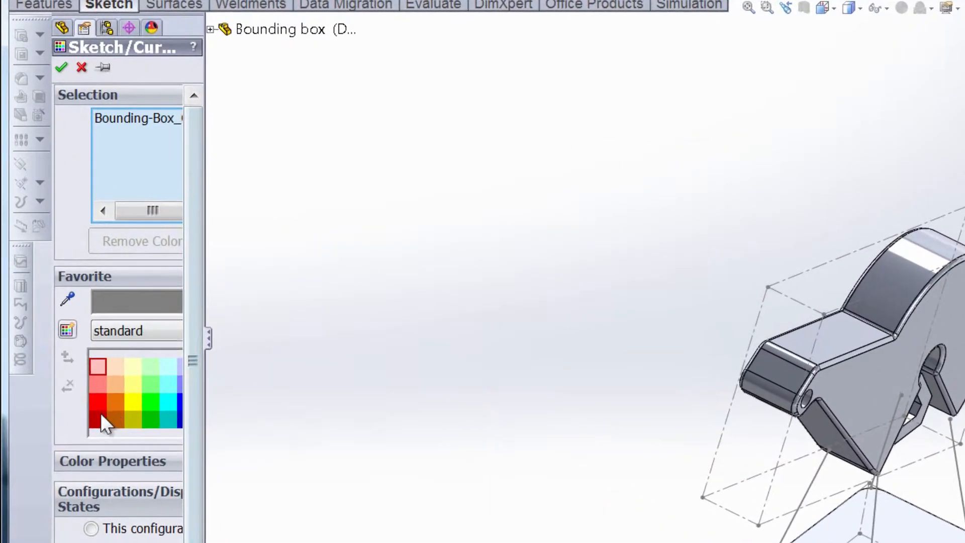
pyautogui.click(97, 402)
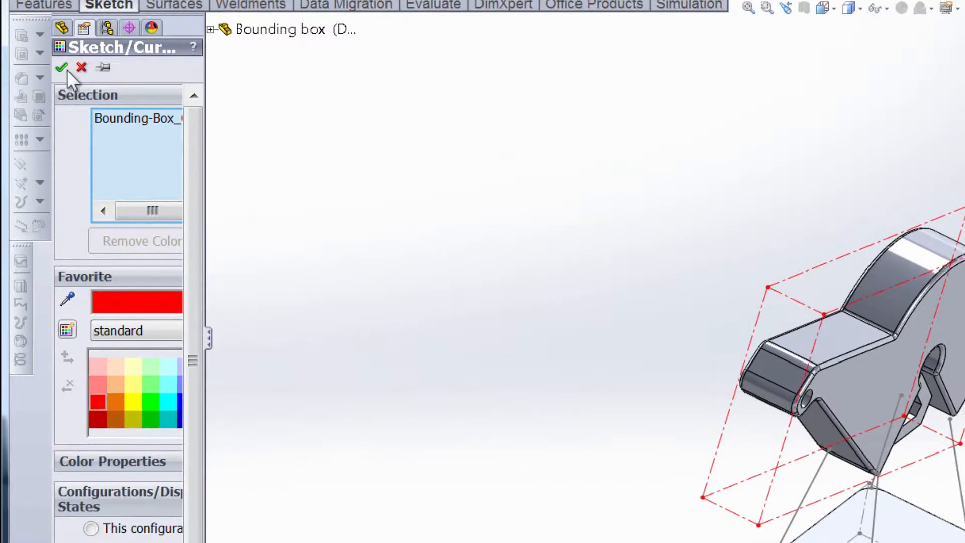
pyautogui.click(61, 68)
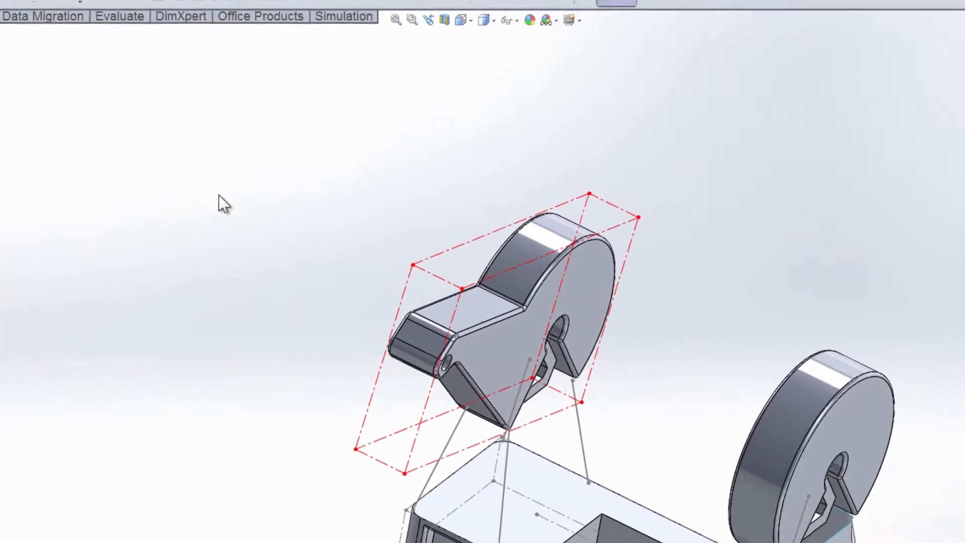
pyautogui.rightClick(86, 155)
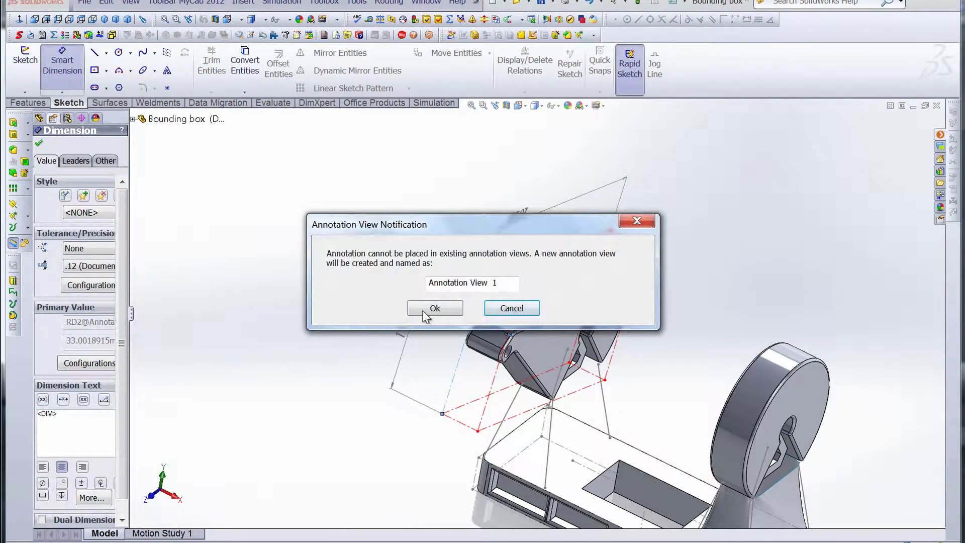
# Step: Dimension the red bounding box as 205.07 by 116.26, accepting the new annotation view
pyautogui.click(435, 308)
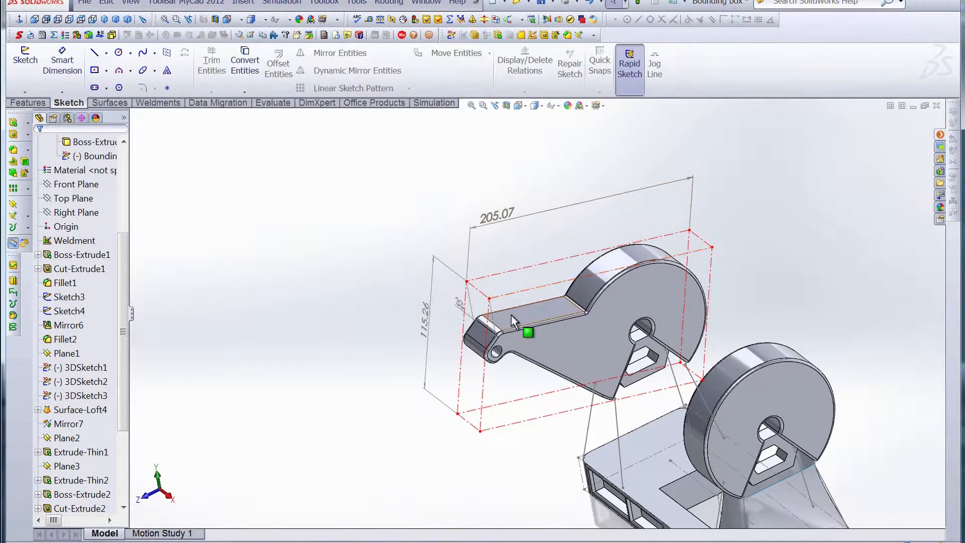
# Step: Sketch a corner rectangle on the arm's top face and set a 60.00 mm Extruded Boss
pyautogui.click(528, 332)
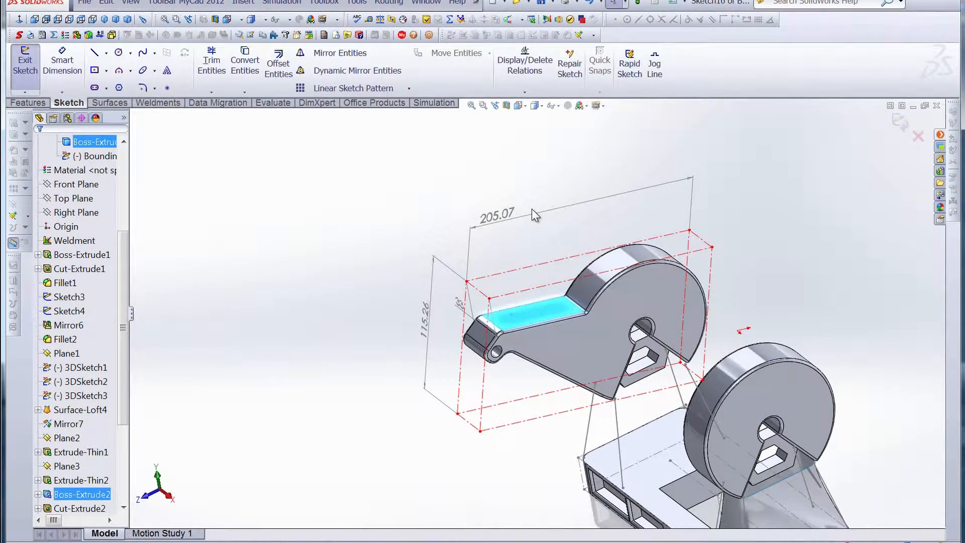
pyautogui.click(107, 69)
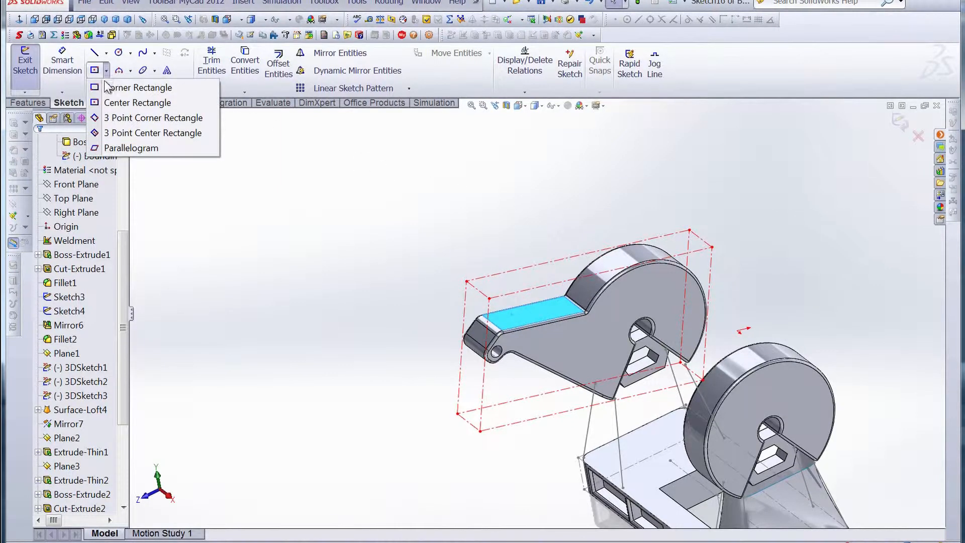
pyautogui.click(140, 87)
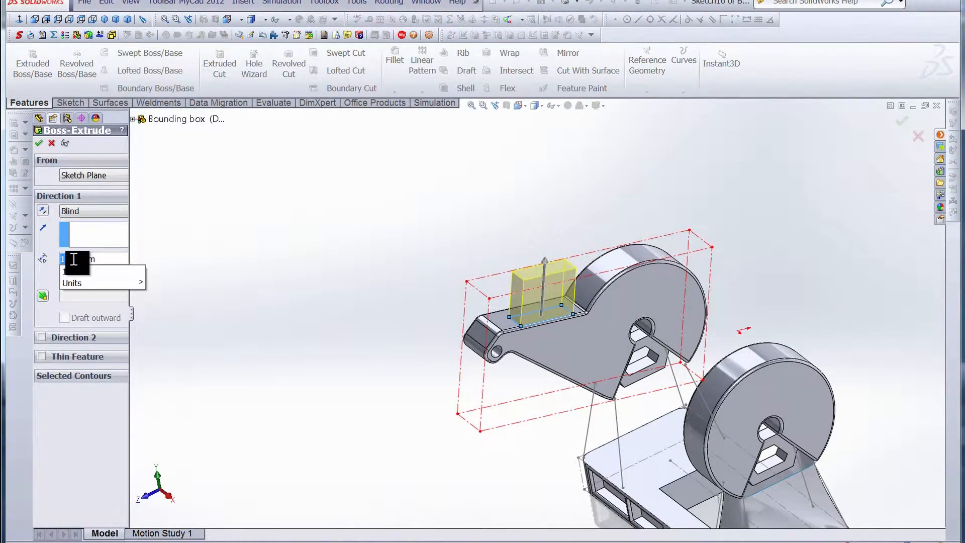
pyautogui.write('60.00mm')
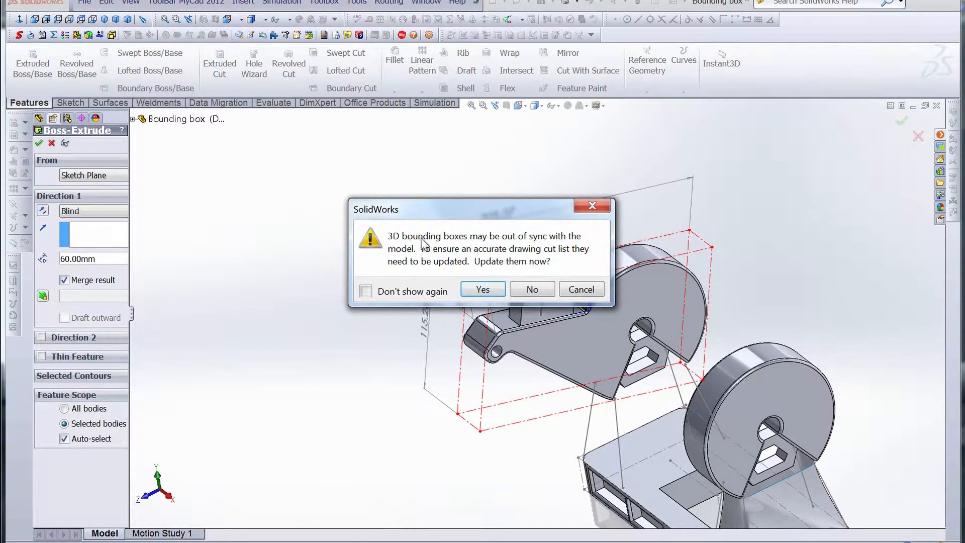
pyautogui.moveTo(407, 261)
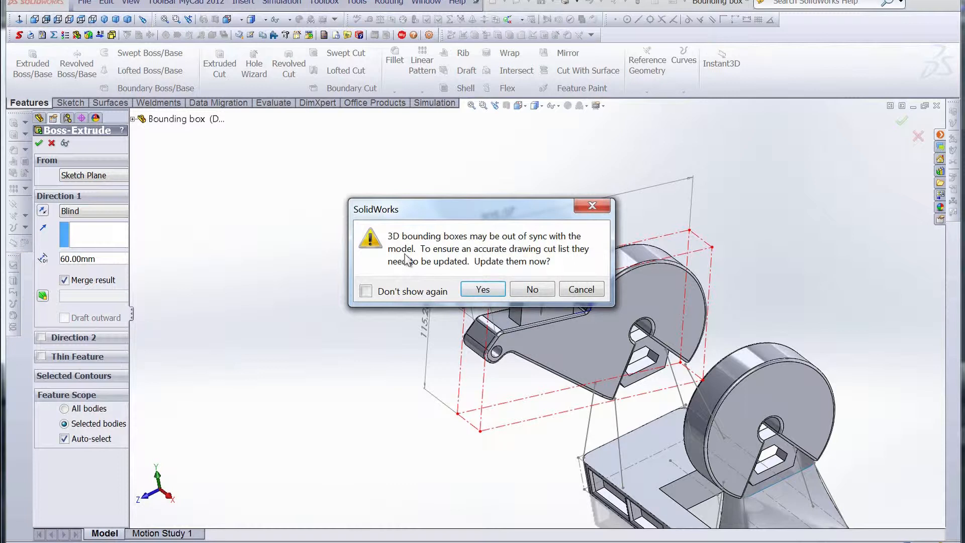
pyautogui.moveTo(525, 262)
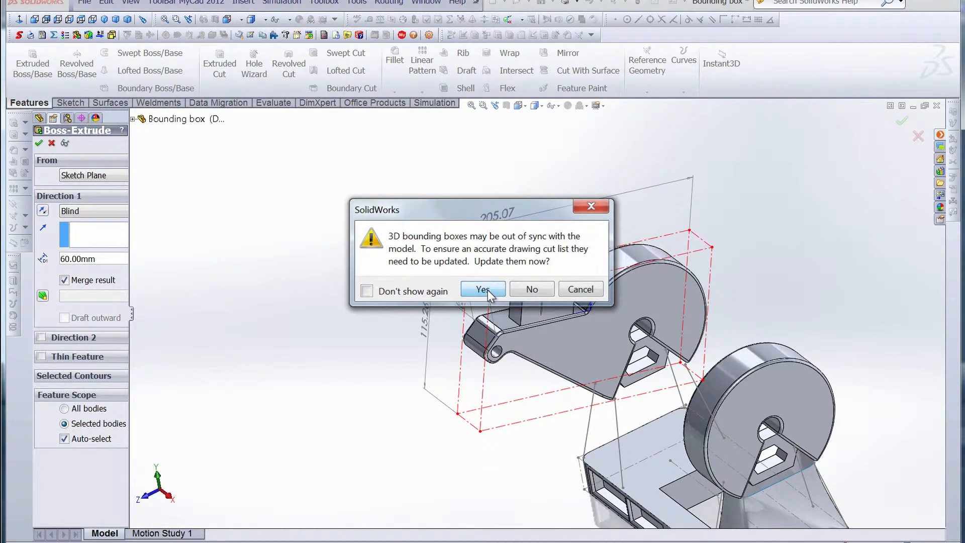
# Step: Confirm the boss and update the 3D bounding boxes so the height reads 143.24
pyautogui.click(483, 288)
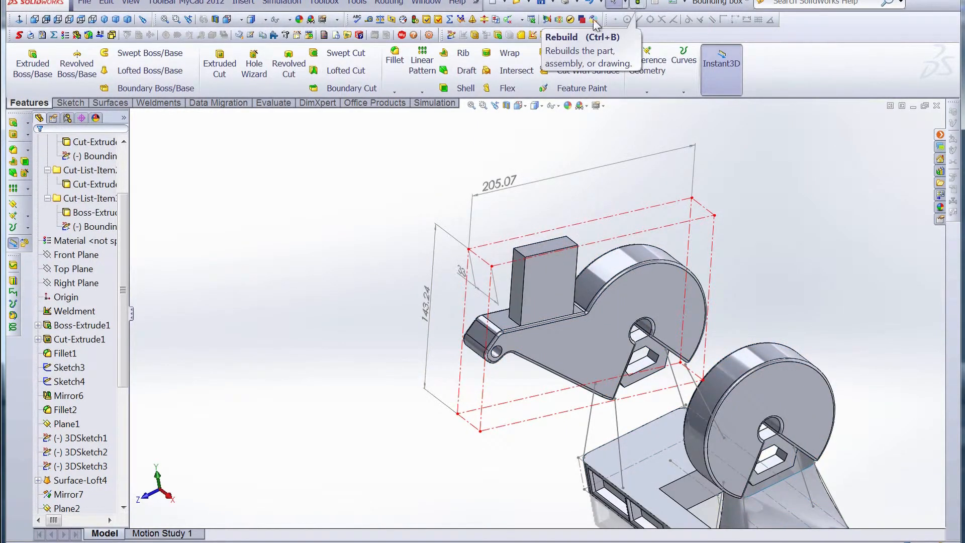
pyautogui.moveTo(379, 152)
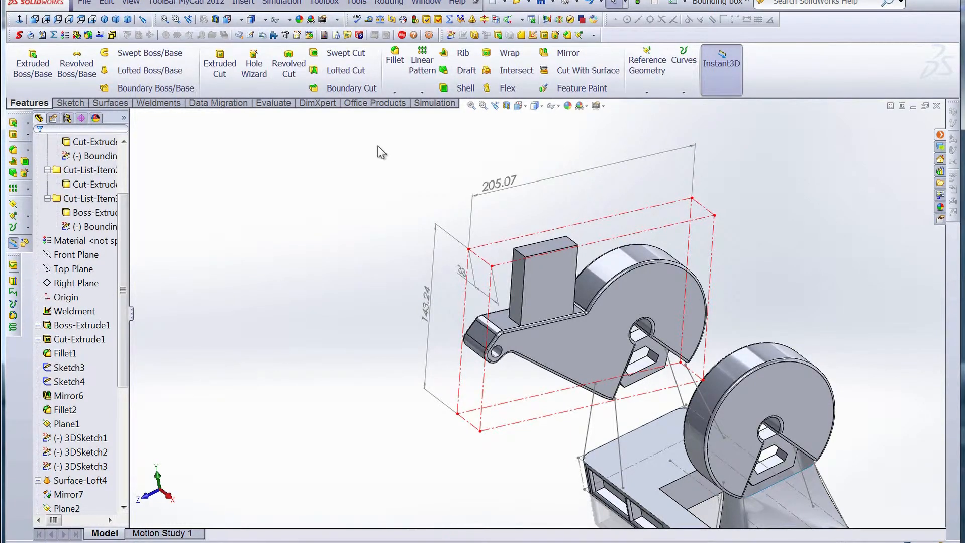